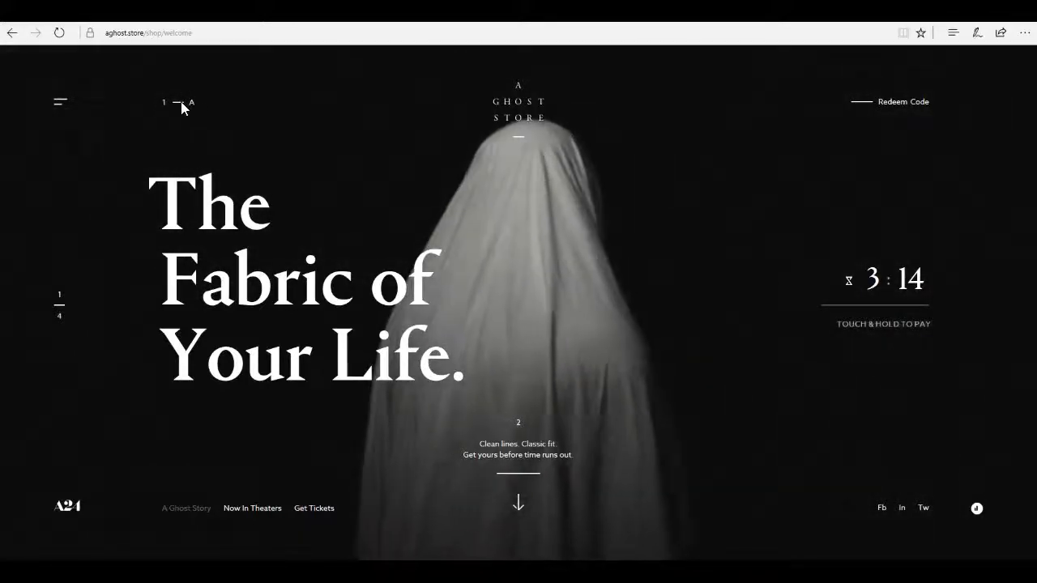
mouse_move(888, 105)
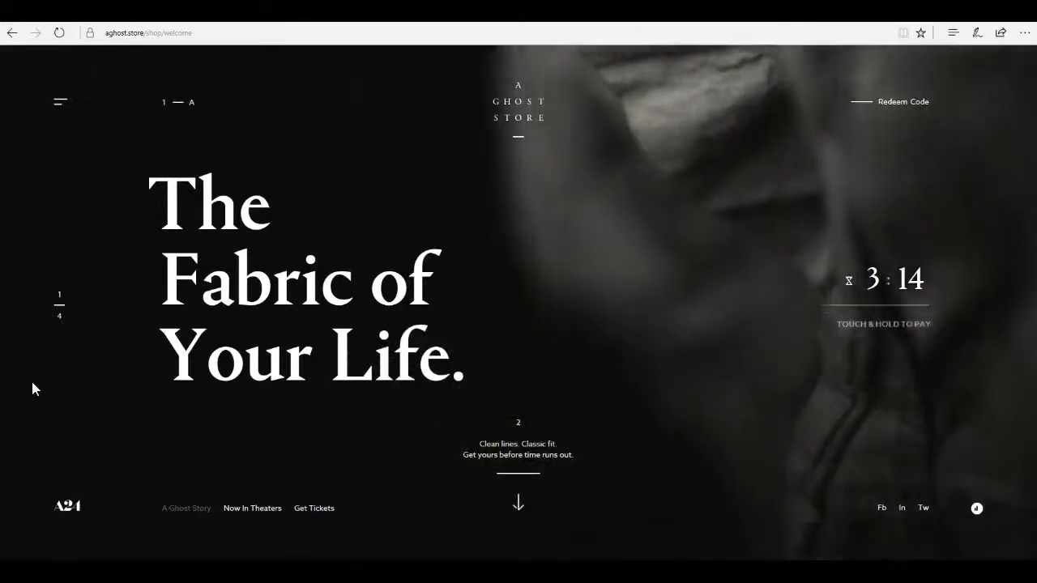
mouse_move(891, 105)
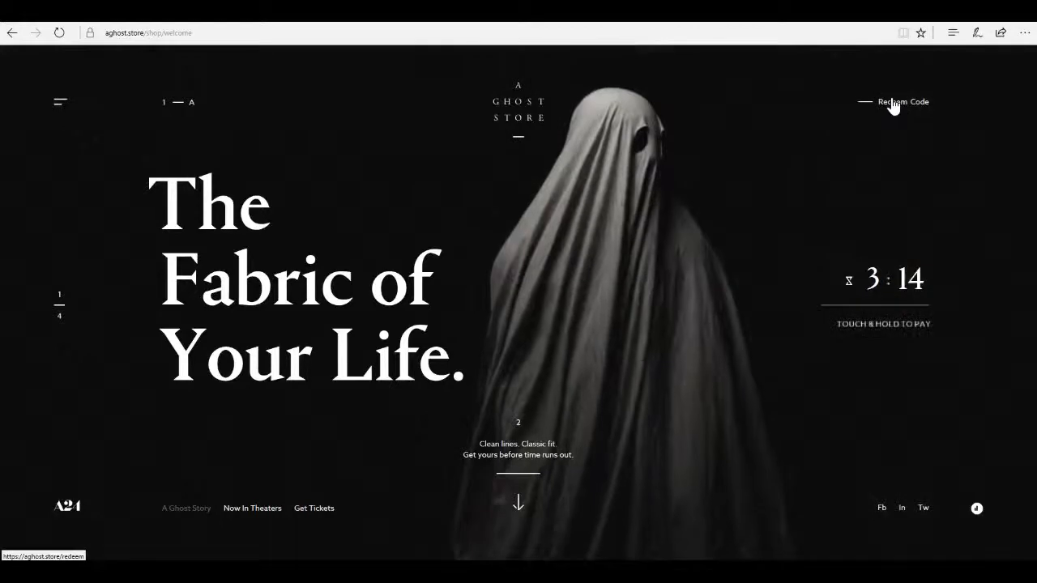
Go to the gift card Redeem Code page from the top-right link
click(904, 101)
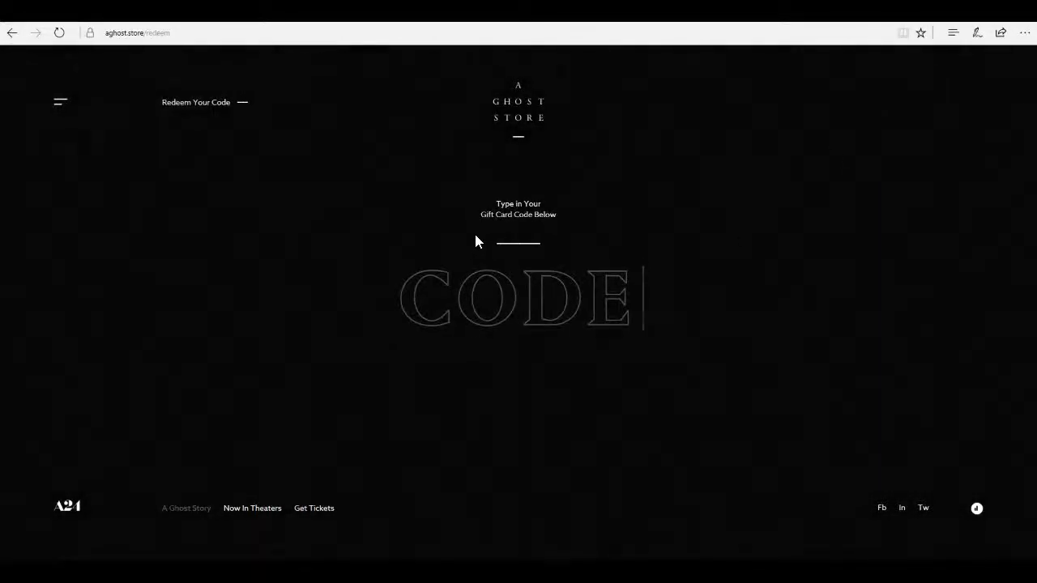
mouse_move(253, 149)
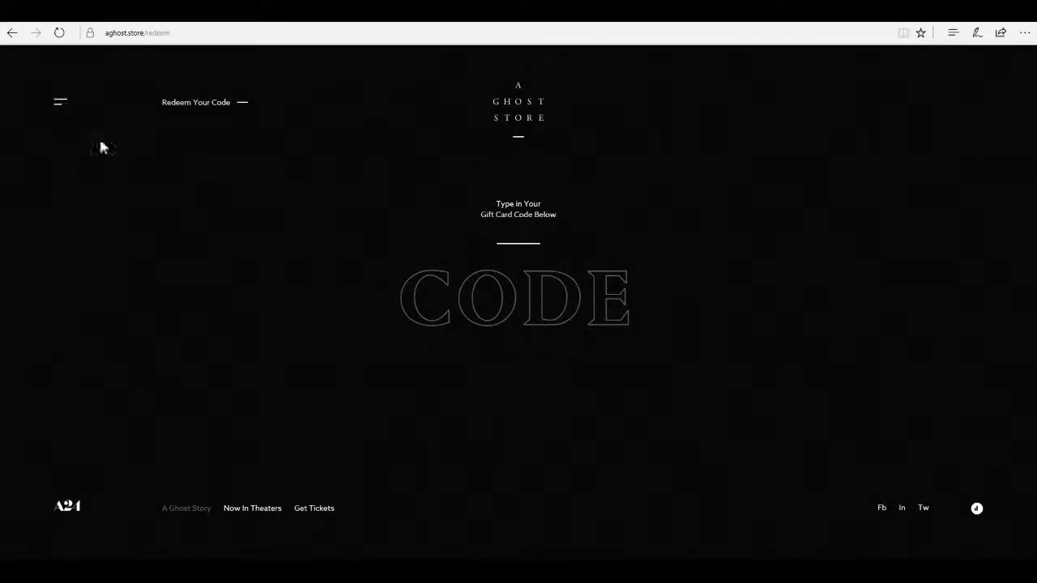
Return to the welcome page showing 'The Fabric of Your Life.'
click(58, 102)
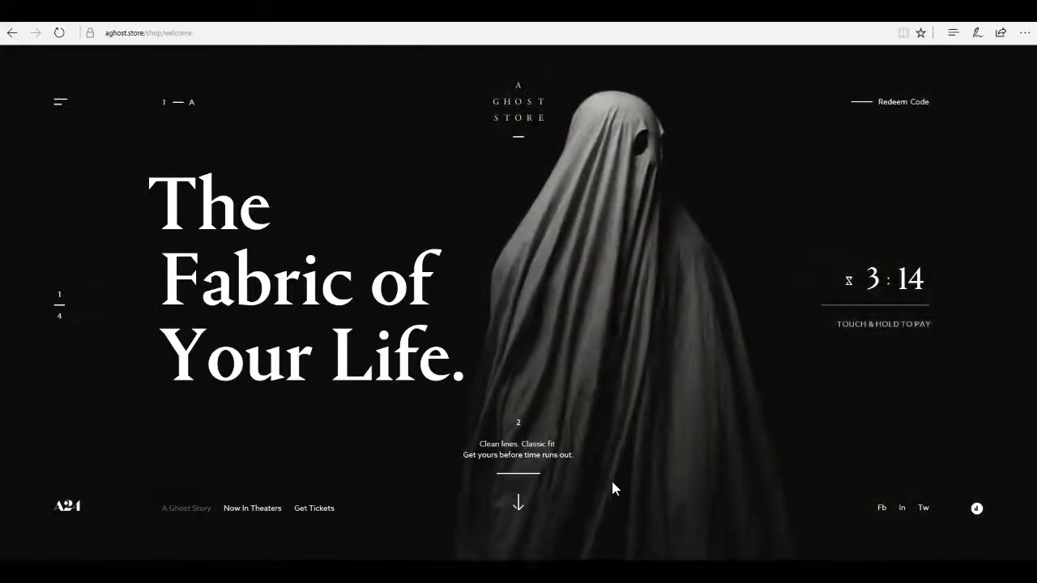
mouse_move(418, 364)
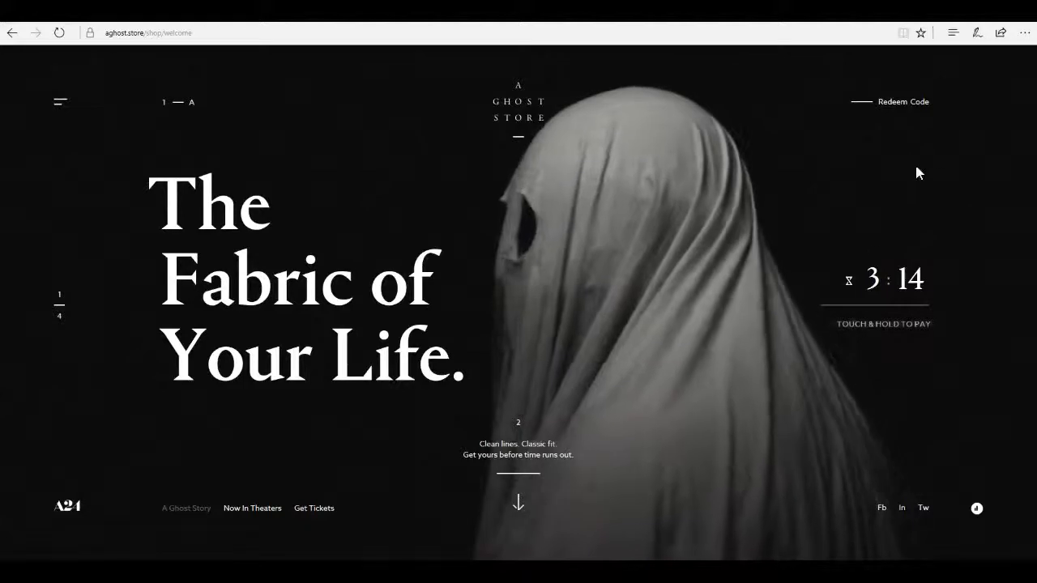
mouse_move(882, 508)
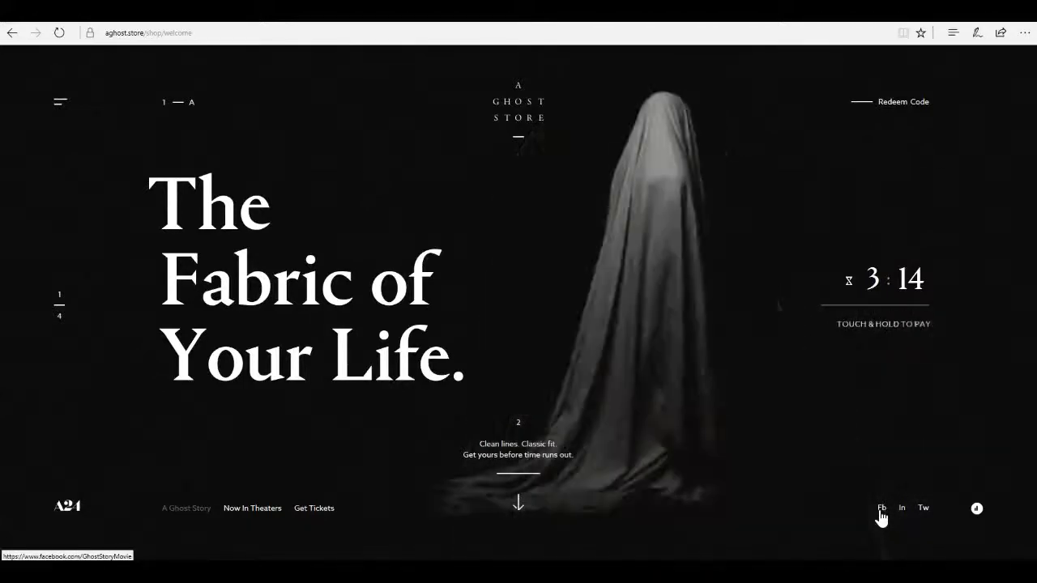
mouse_move(899, 515)
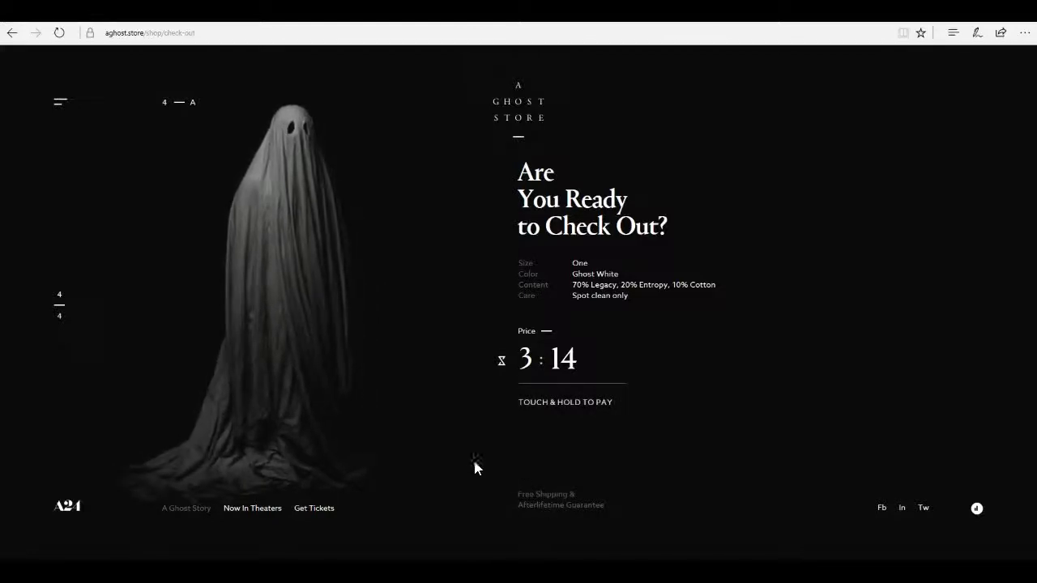
mouse_move(557, 366)
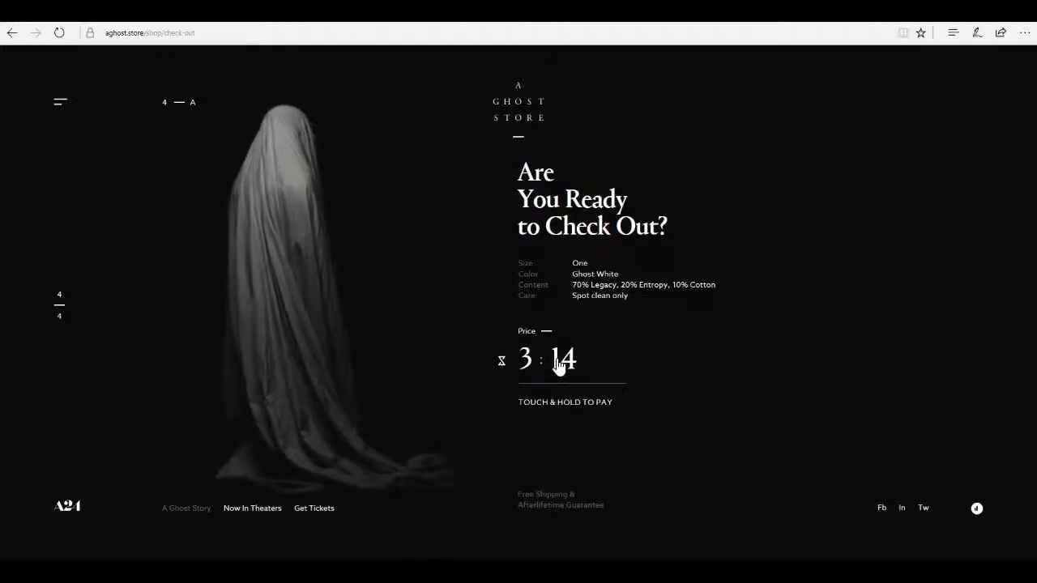
mouse_move(560, 434)
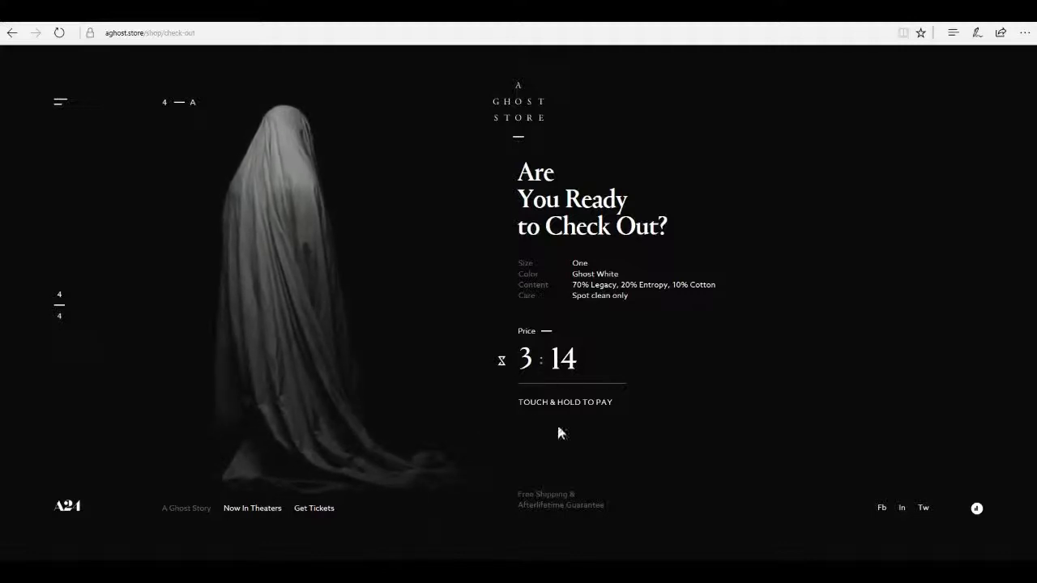
mouse_move(577, 376)
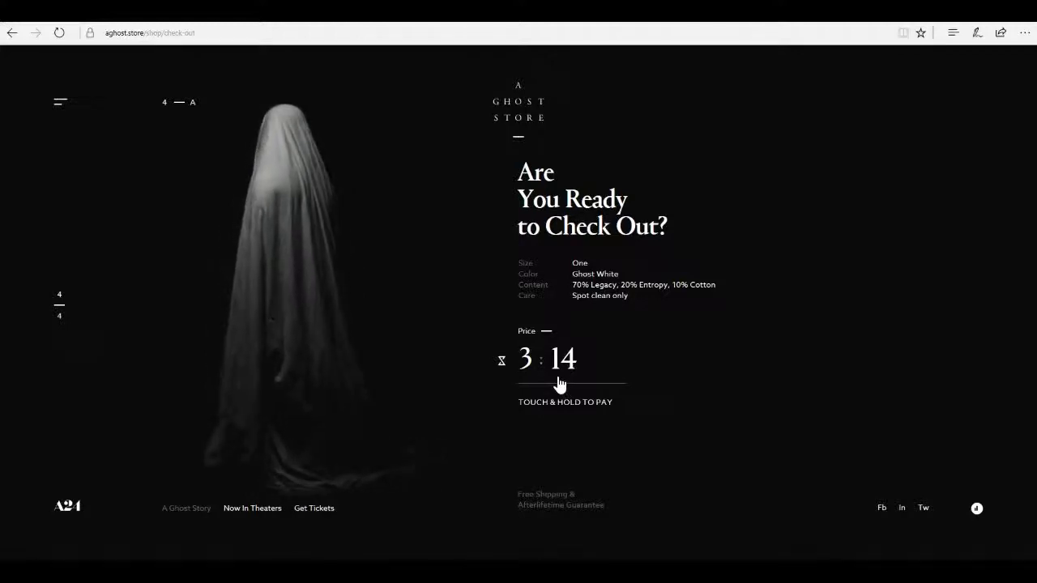
click(563, 402)
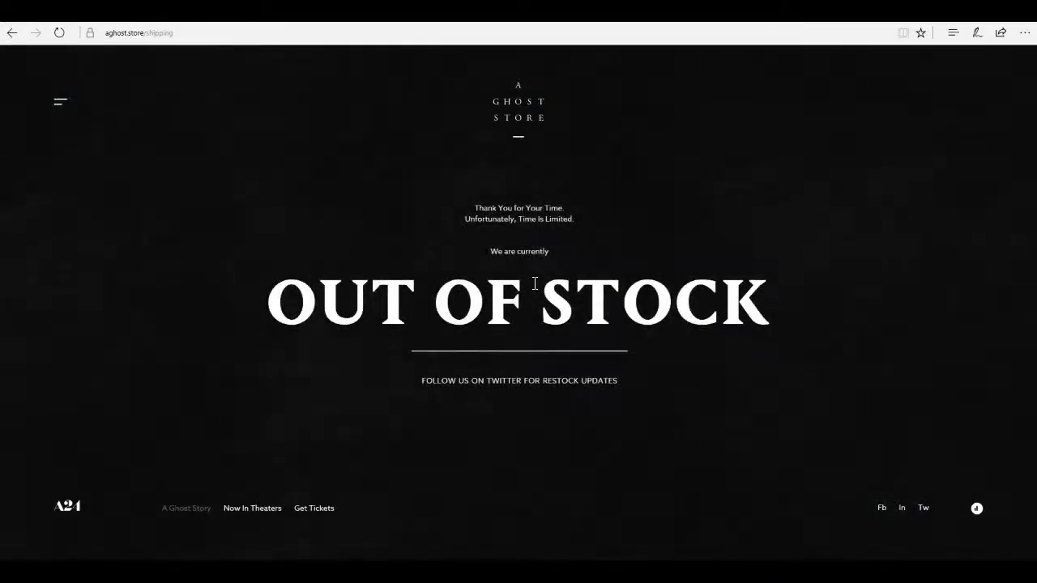
mouse_move(460, 292)
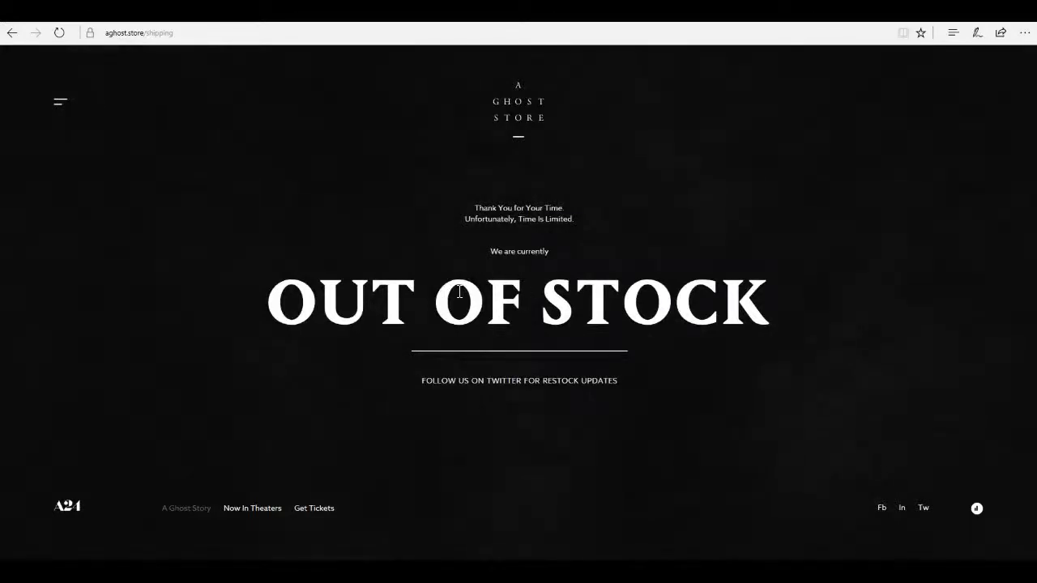
mouse_move(506, 314)
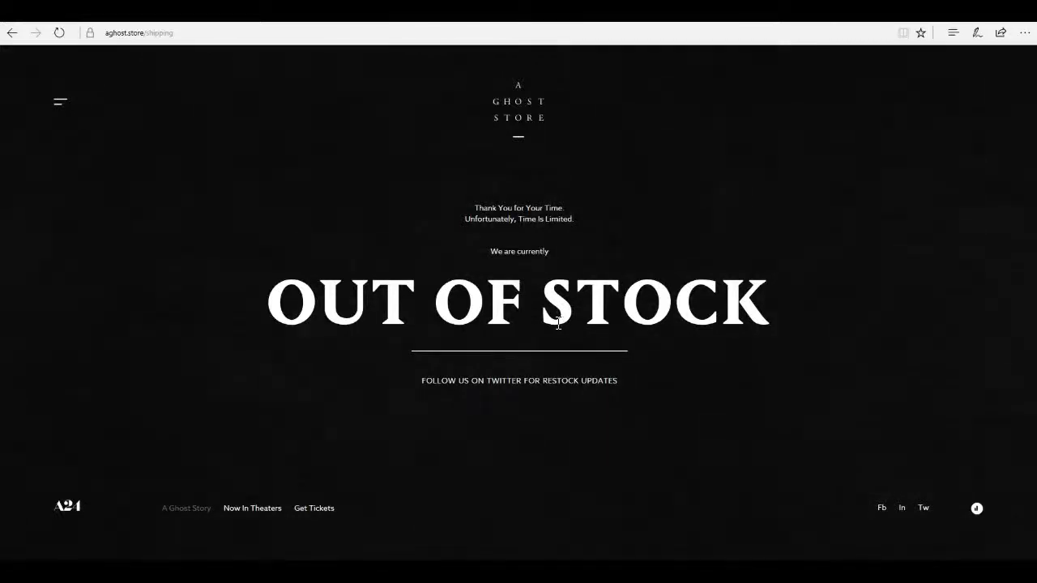
mouse_move(704, 386)
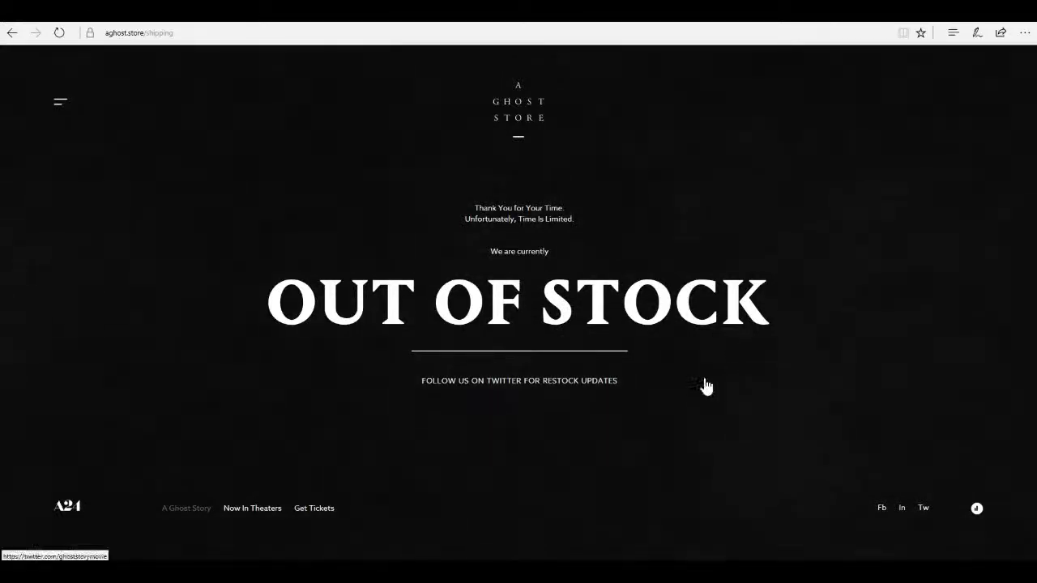
mouse_move(575, 388)
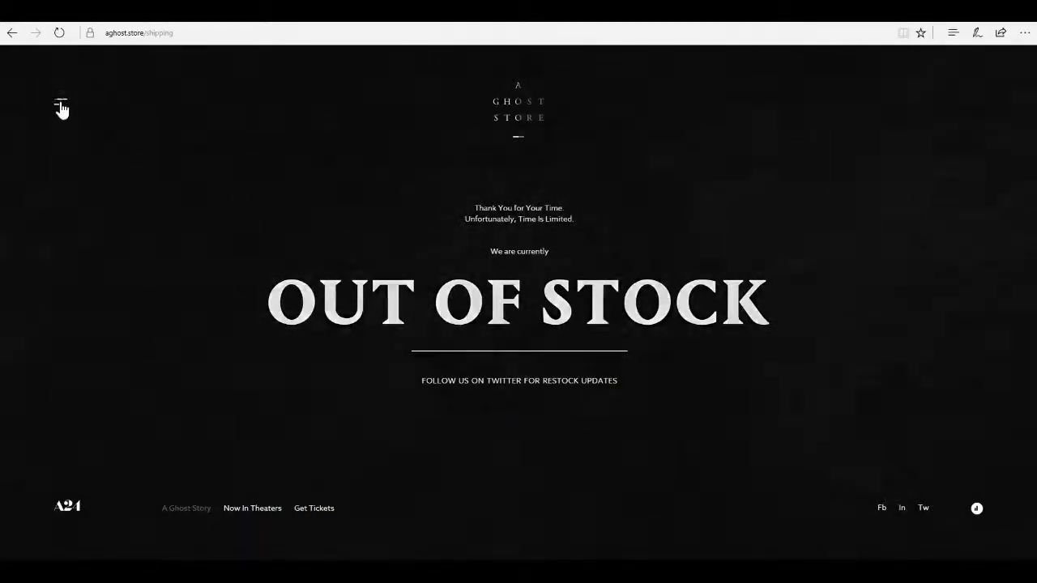
Leave Out of Stock for the shop, show the Trailer/Synopsis/Tickets/Shop/Visit/Watch menu, then the film homepage
click(61, 105)
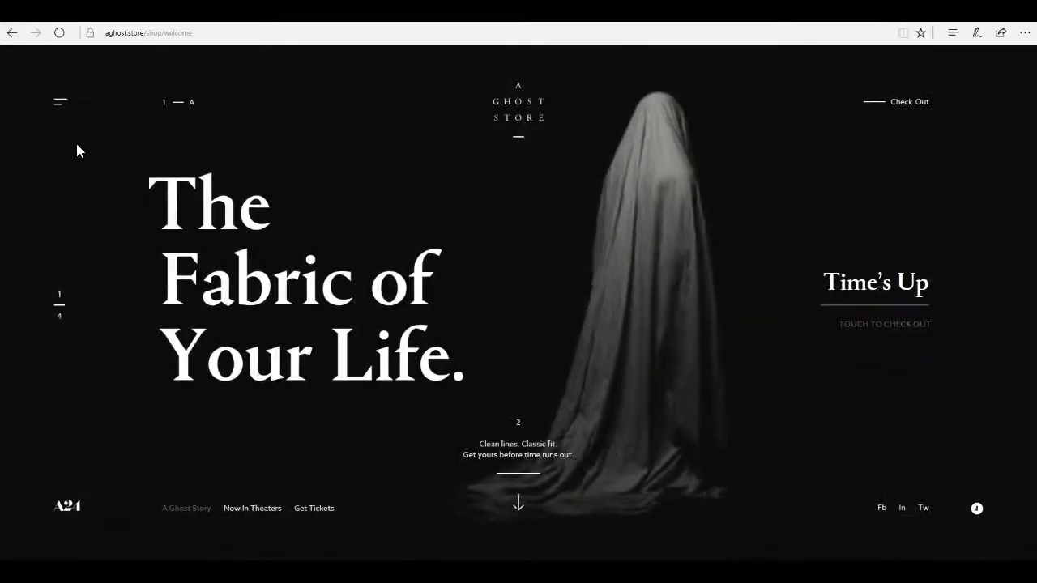
click(60, 101)
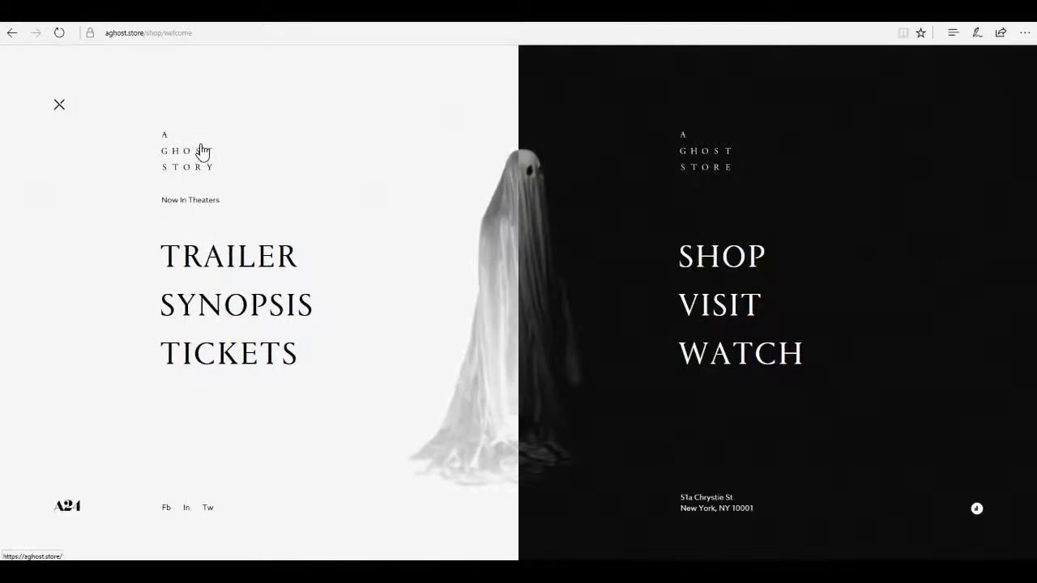
click(59, 103)
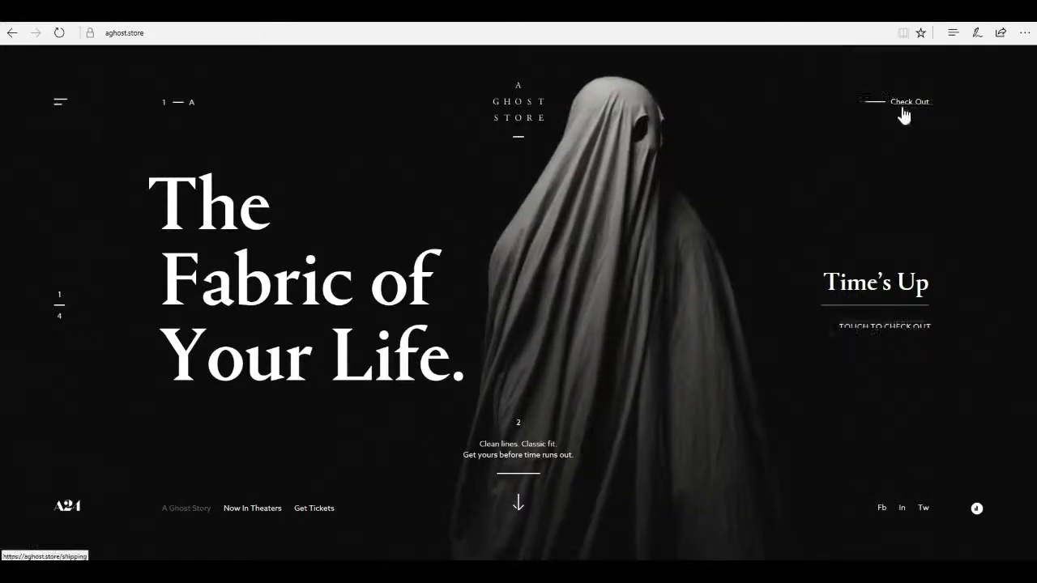
Start a fresh Edge tab showing top sites and the news feed
click(909, 100)
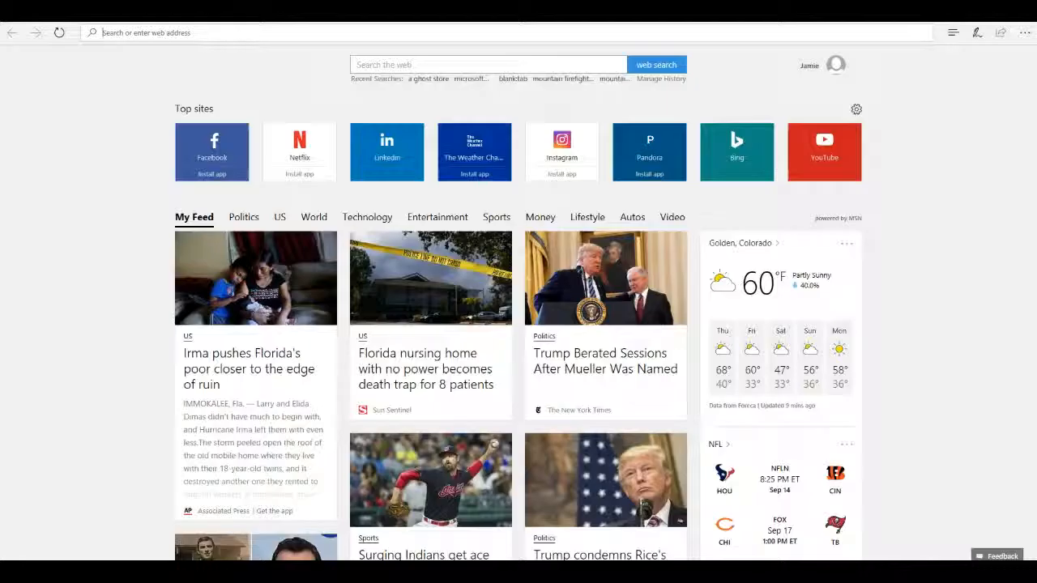
Run a Bing search for 'secret code for a ghost store' from the address bar
text(secret)
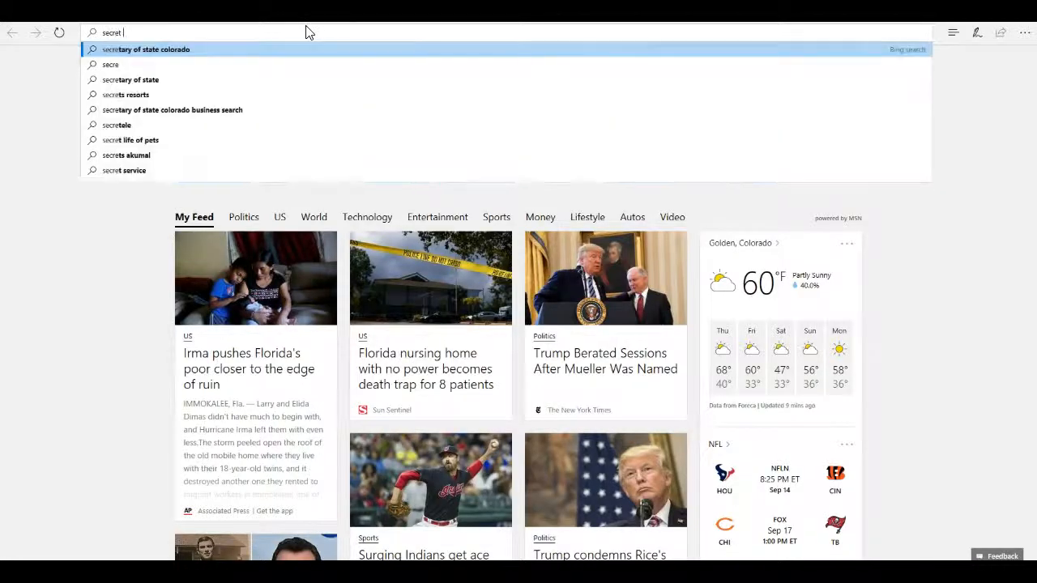
text(x)
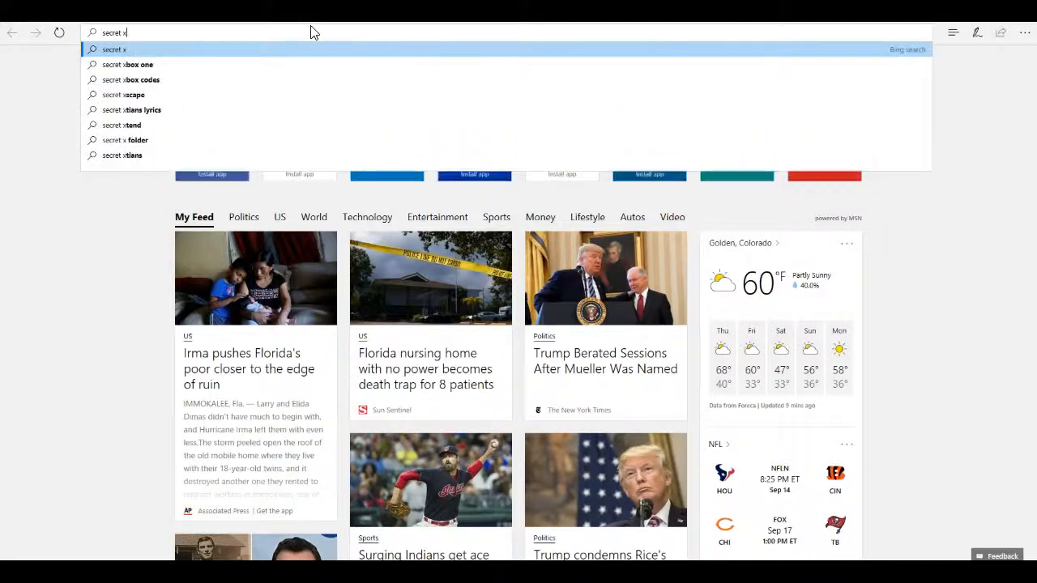
text(code)
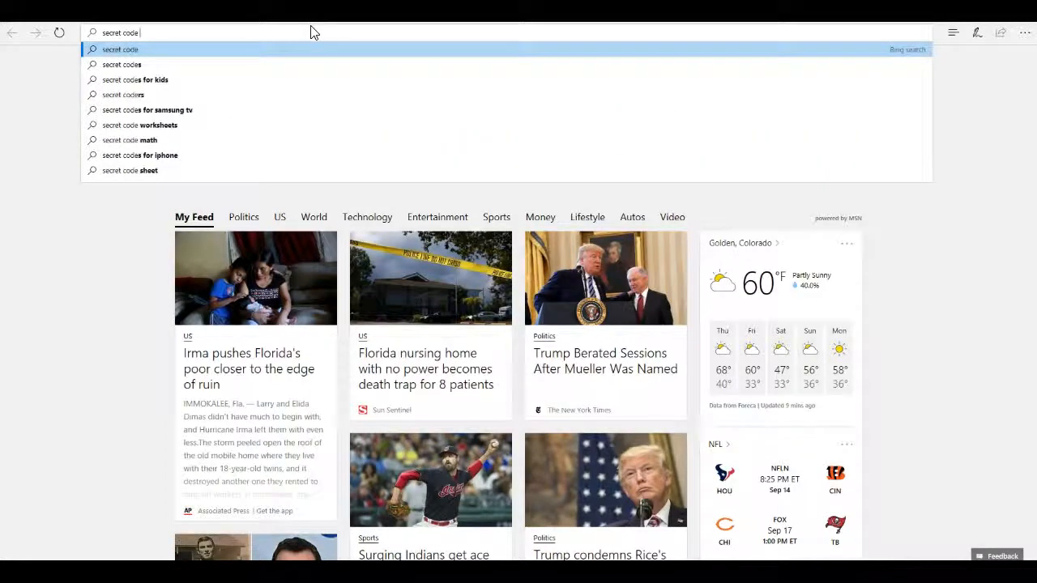
text(for a ghost store)
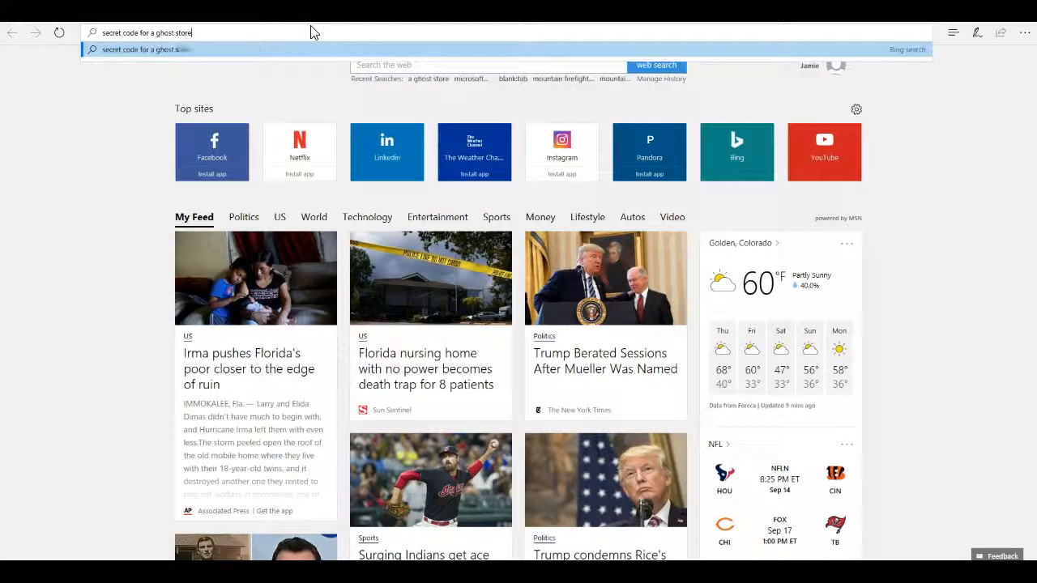
key(Return)
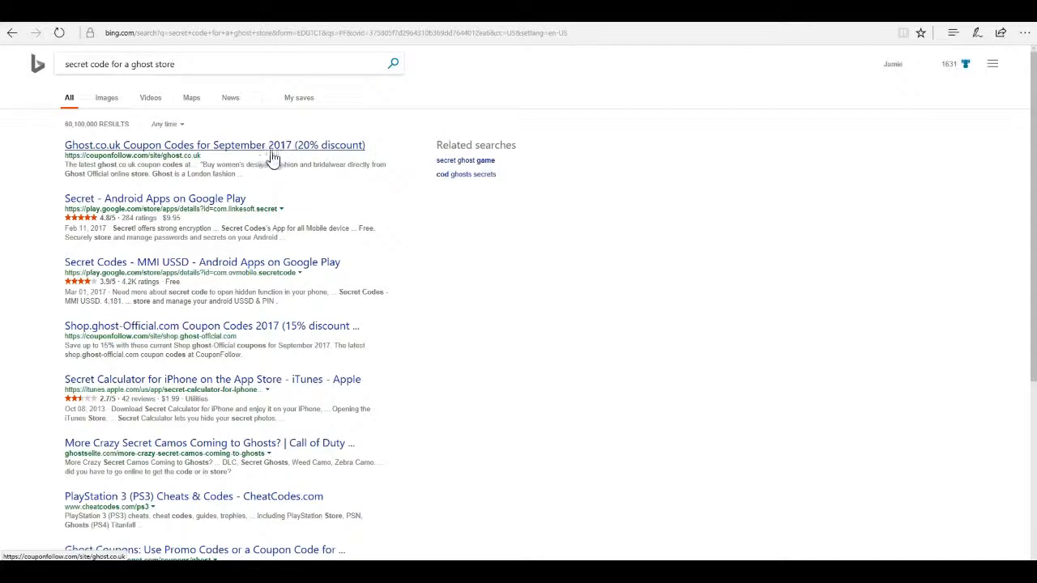
mouse_move(212, 272)
text( website)
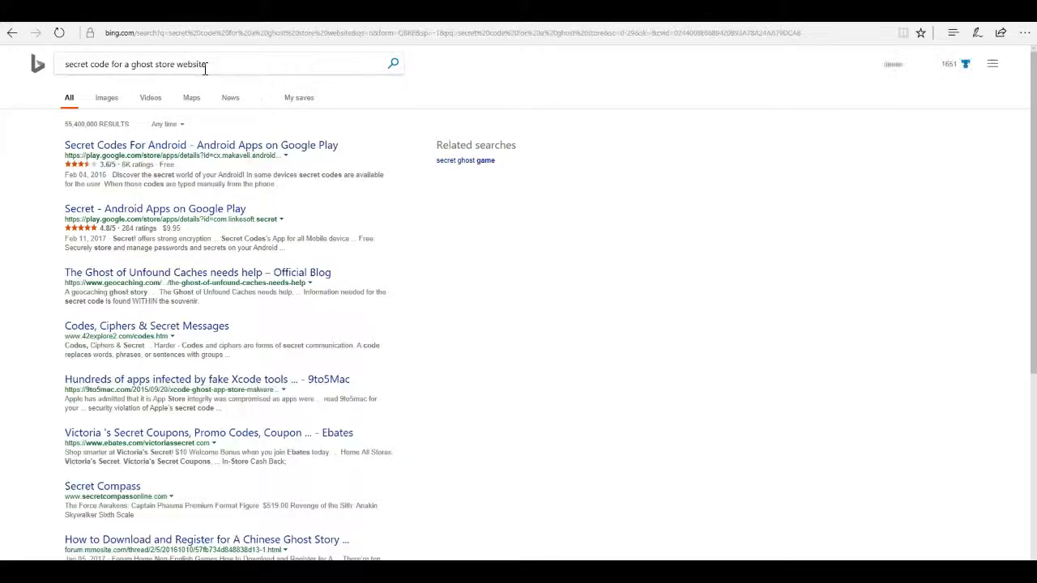
mouse_move(186, 316)
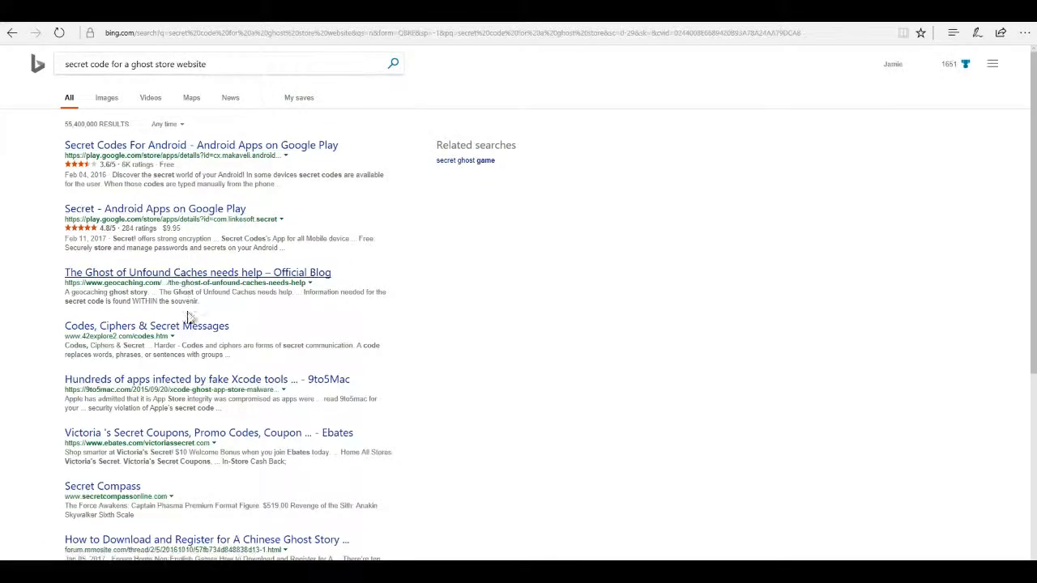
mouse_move(264, 360)
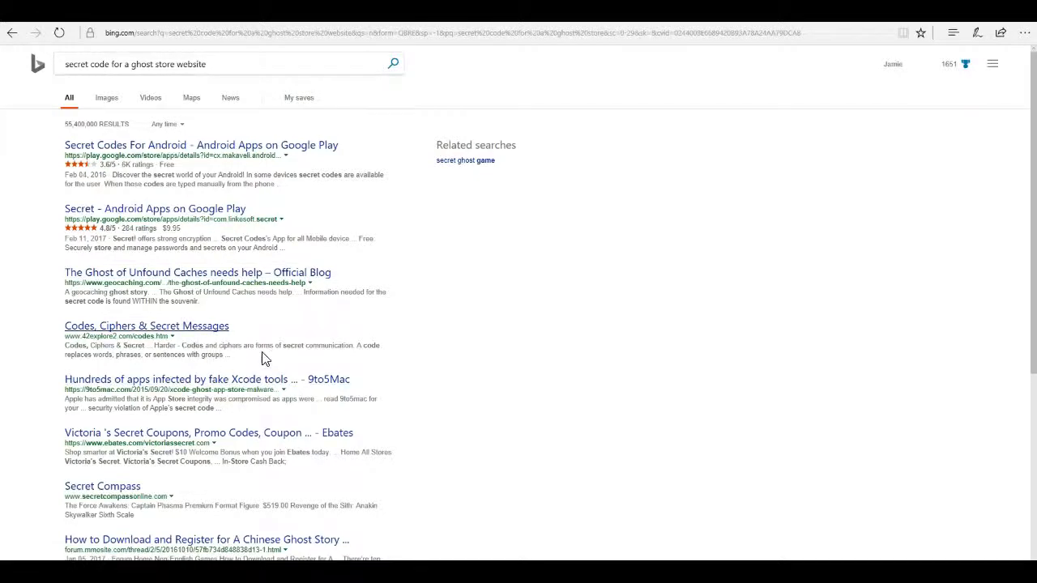
Open the Netflix secret codes result in a new tab from the Bing results list
scroll(down, 3)
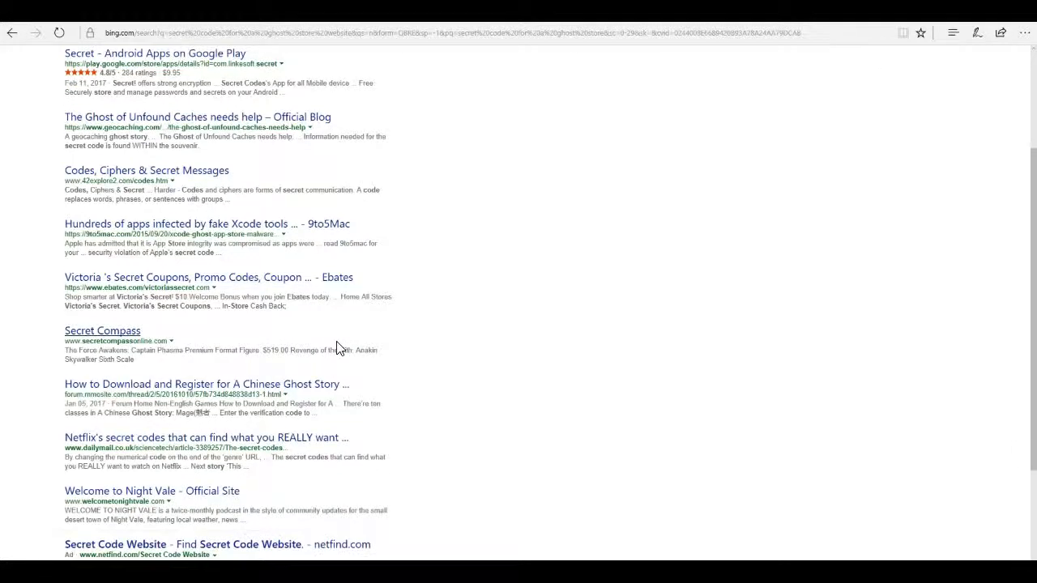
mouse_move(304, 448)
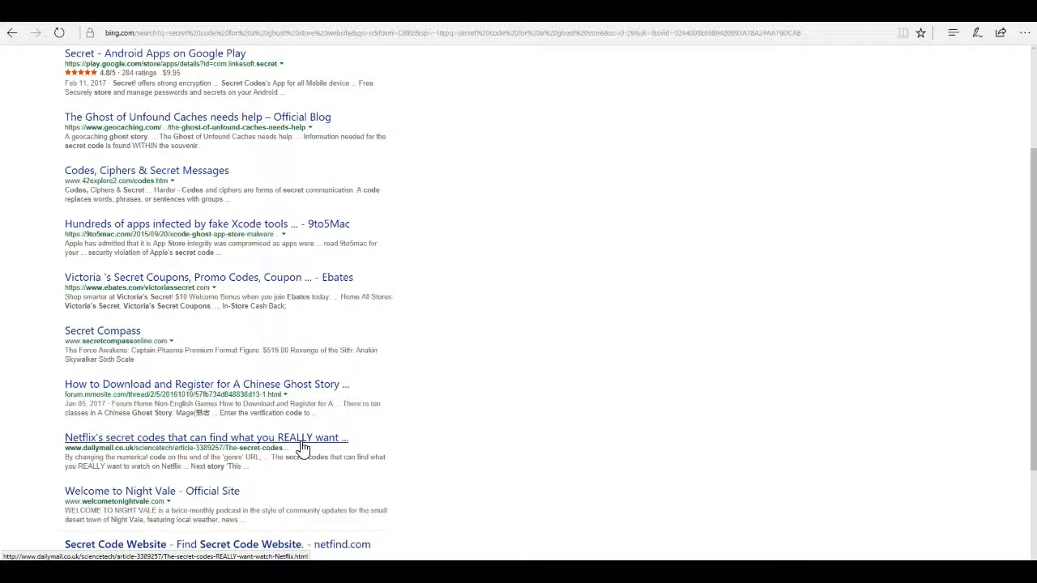
right_click(207, 438)
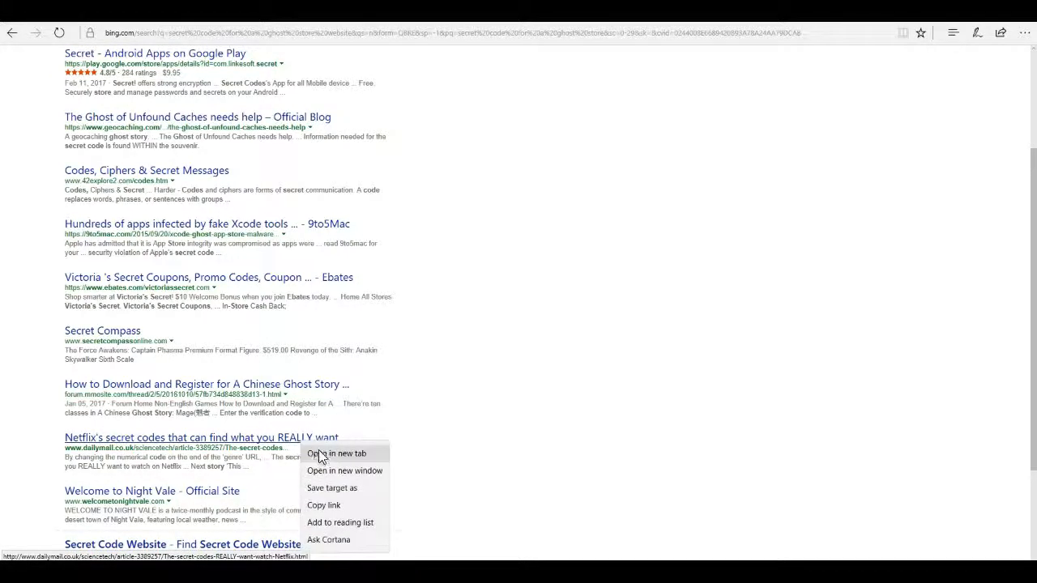
click(486, 133)
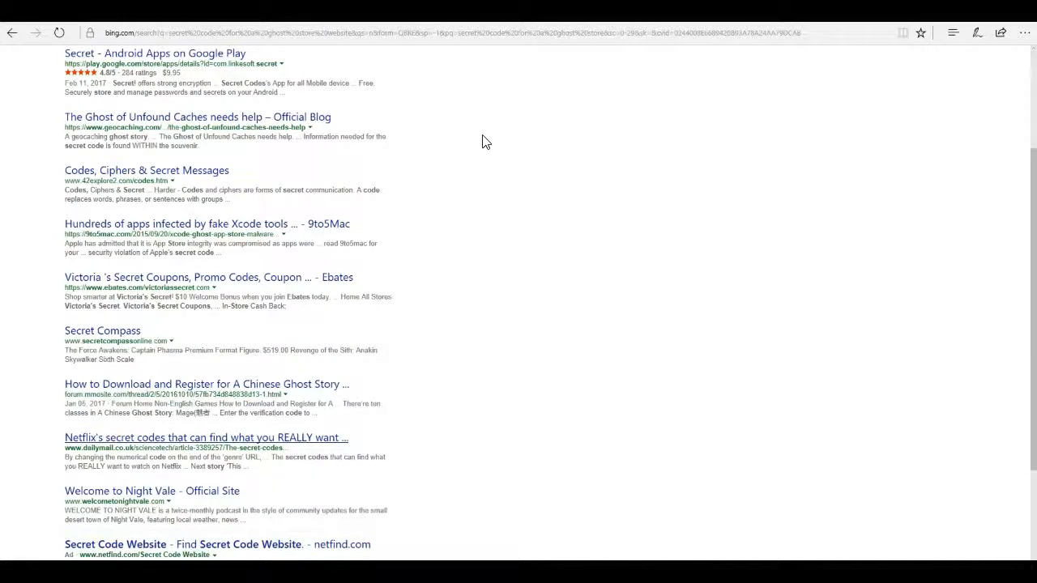
scroll(down, 3)
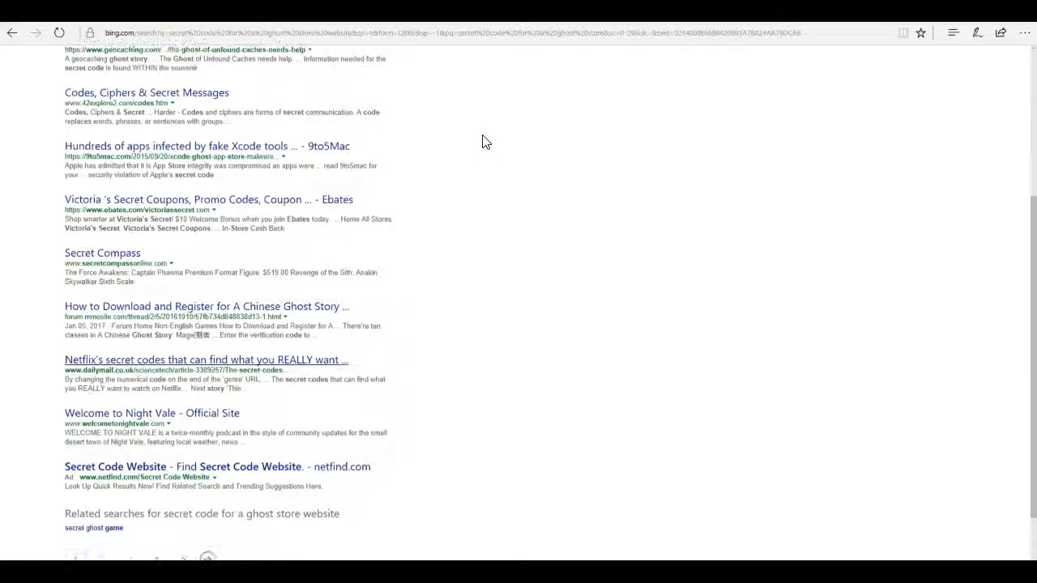
scroll(up, 3)
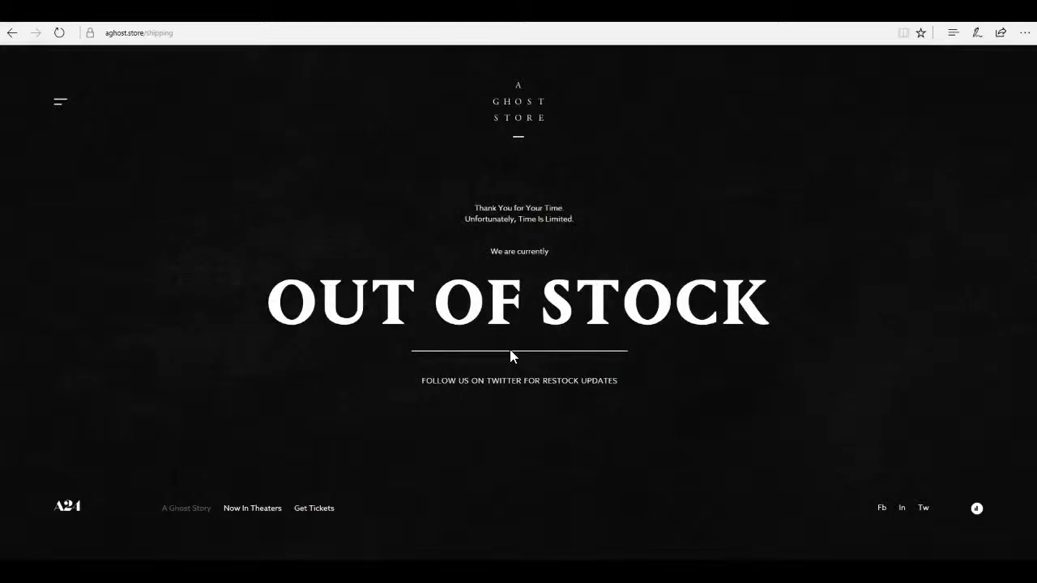
mouse_move(133, 132)
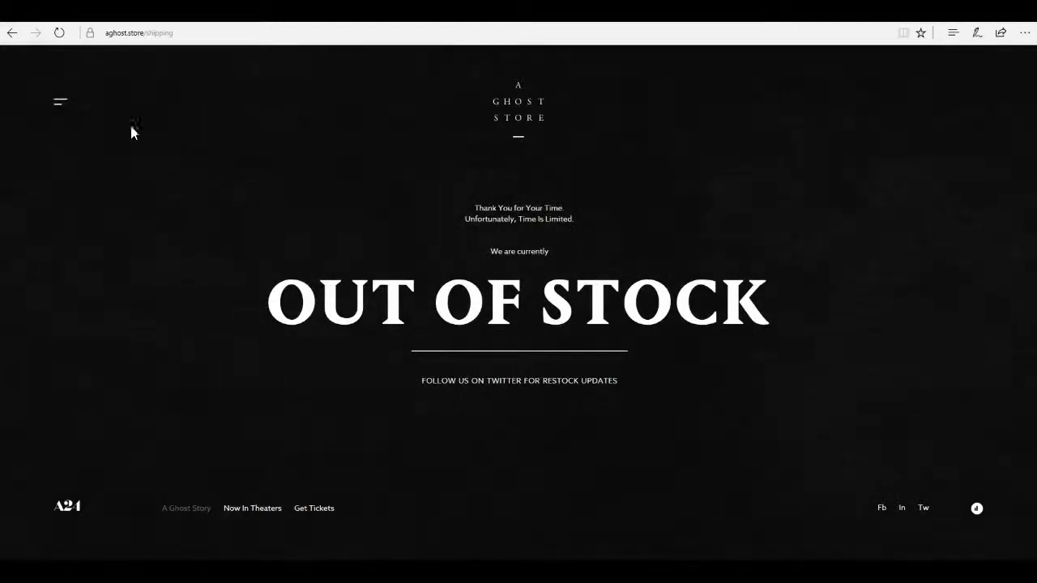
Use the site menu's SHOP entry to return to the Fabric of Your Life page
click(58, 101)
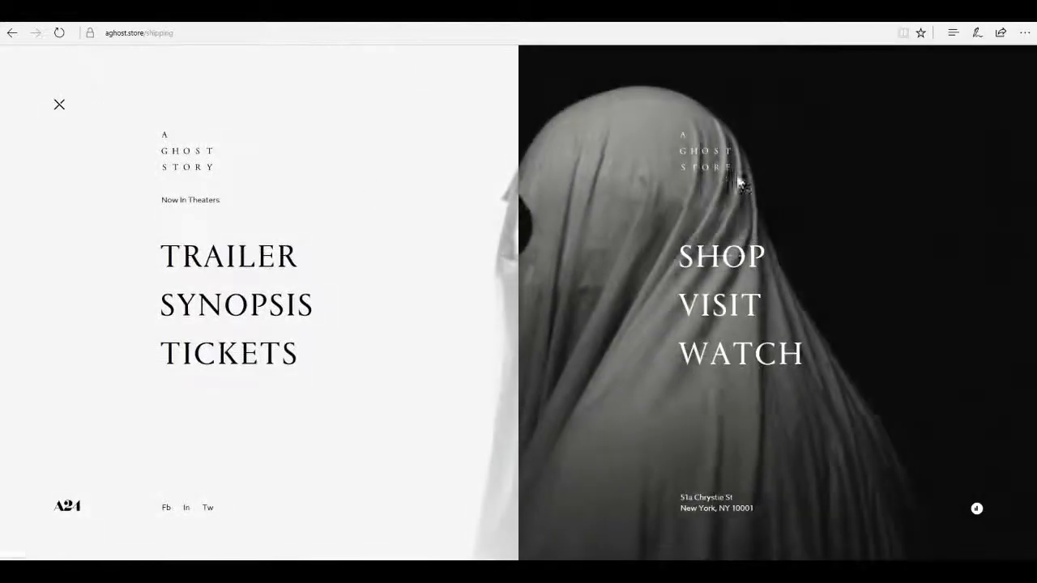
click(721, 256)
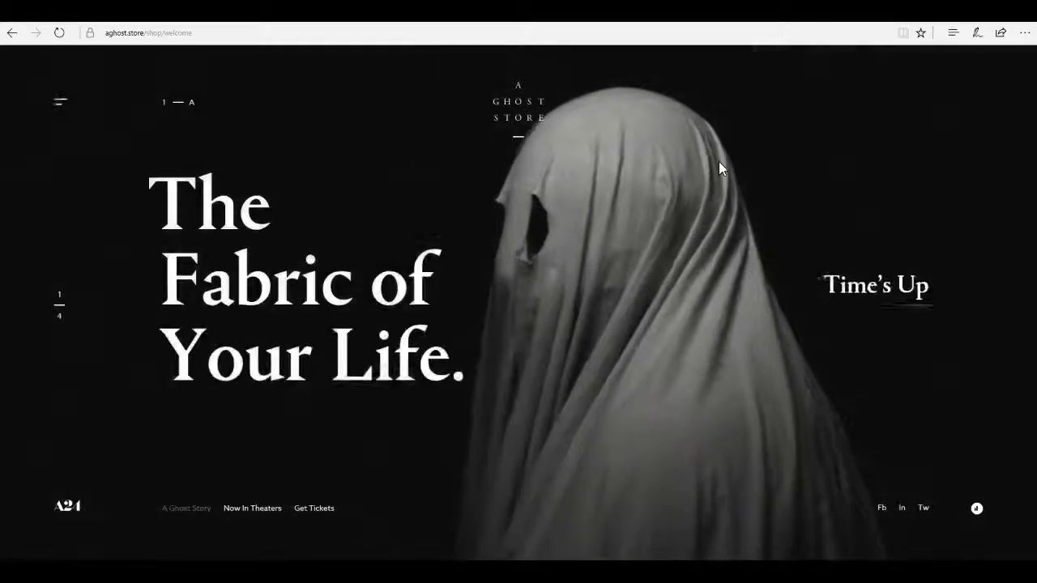